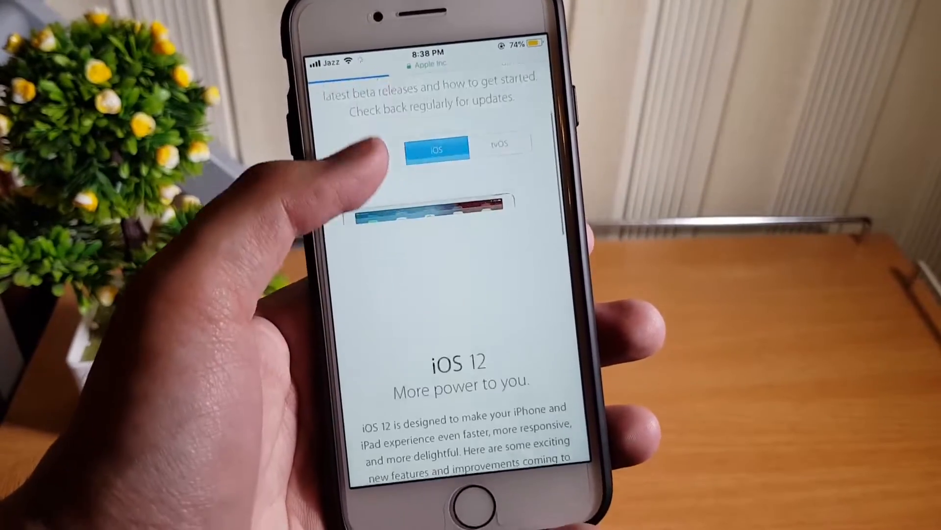
scroll(up, 3)
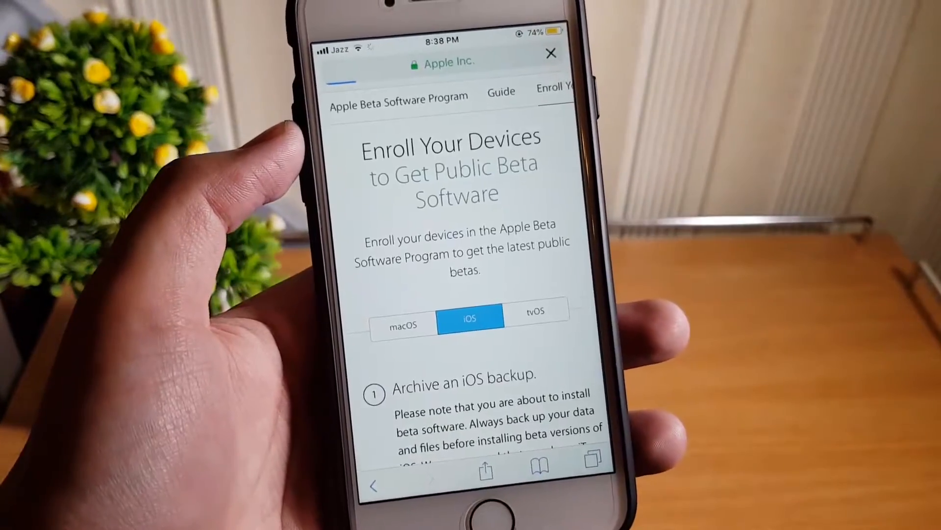
scroll(down, 3)
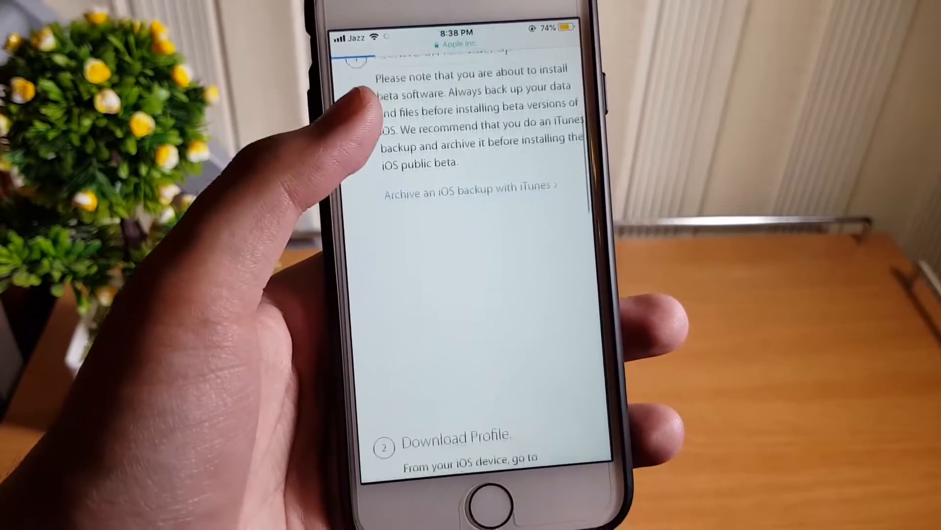